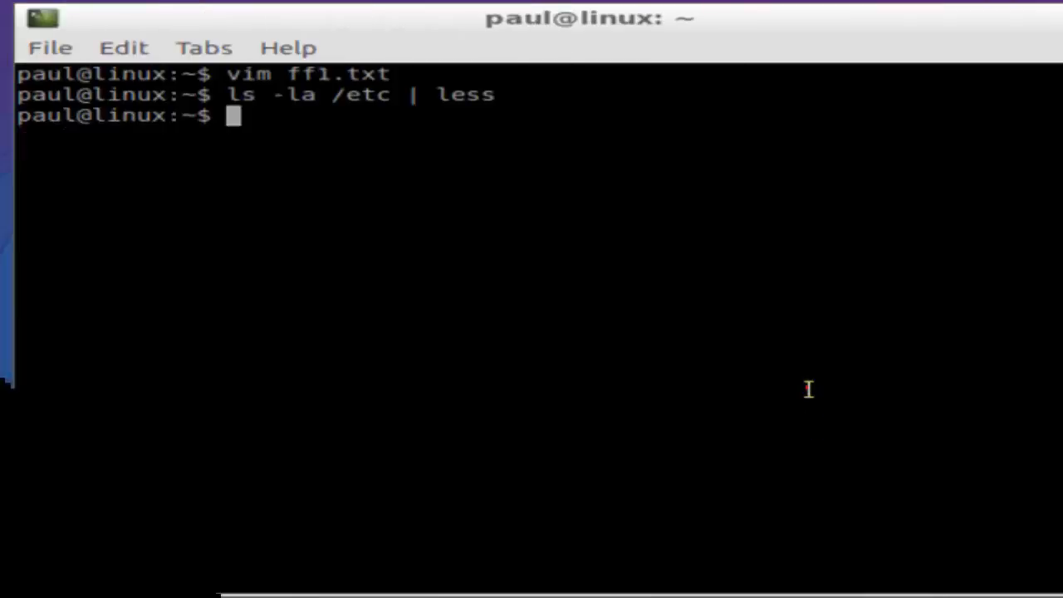
Step: Clear the screen and run ls to show f1.txt, f1.sh and f2.sh in the home directory
type("clear")
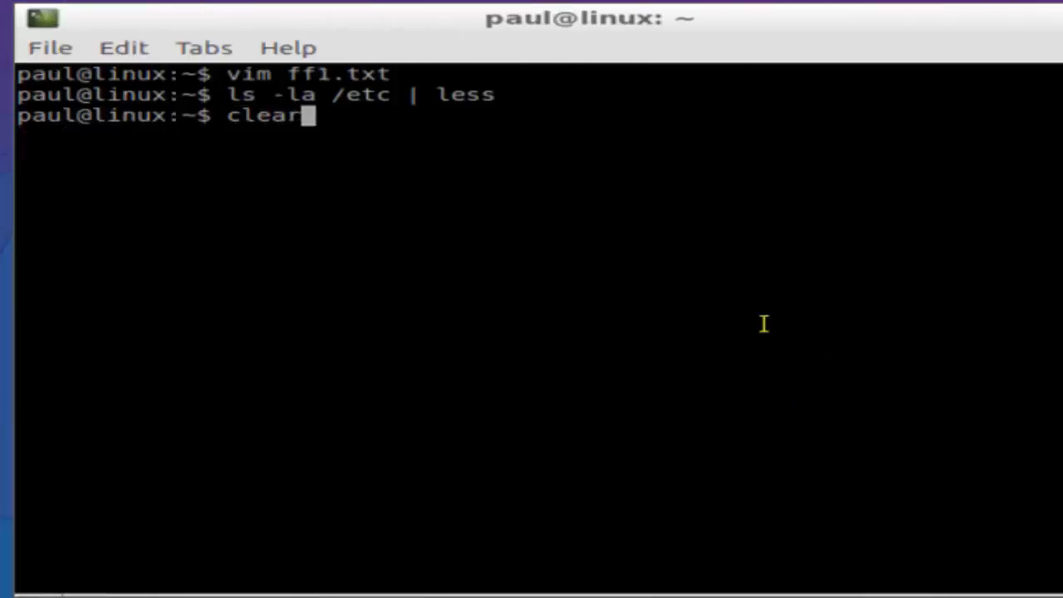
key("Return")
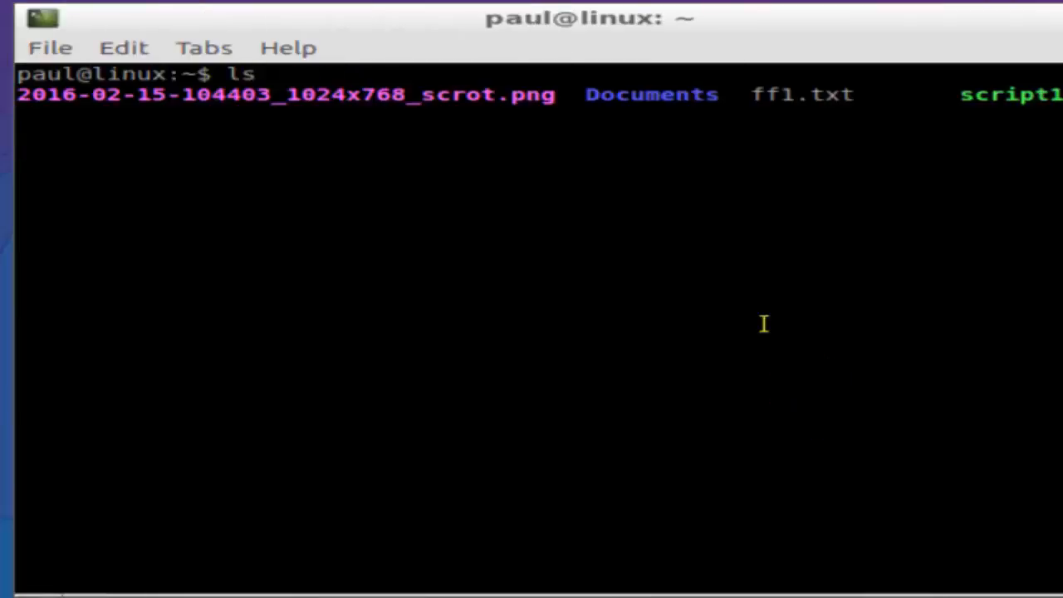
key("Return")
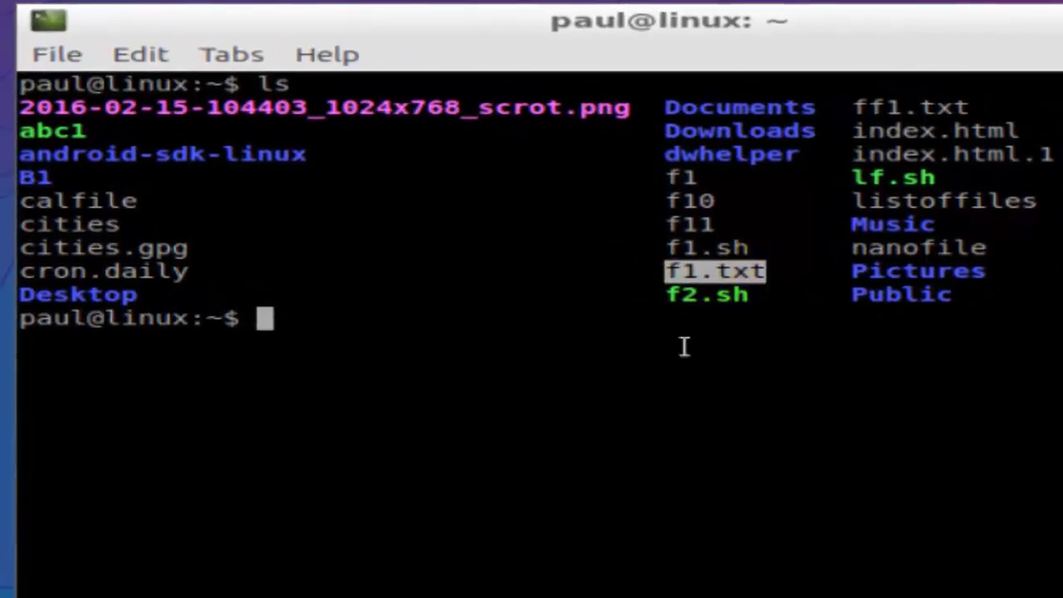
mouse_move(645, 391)
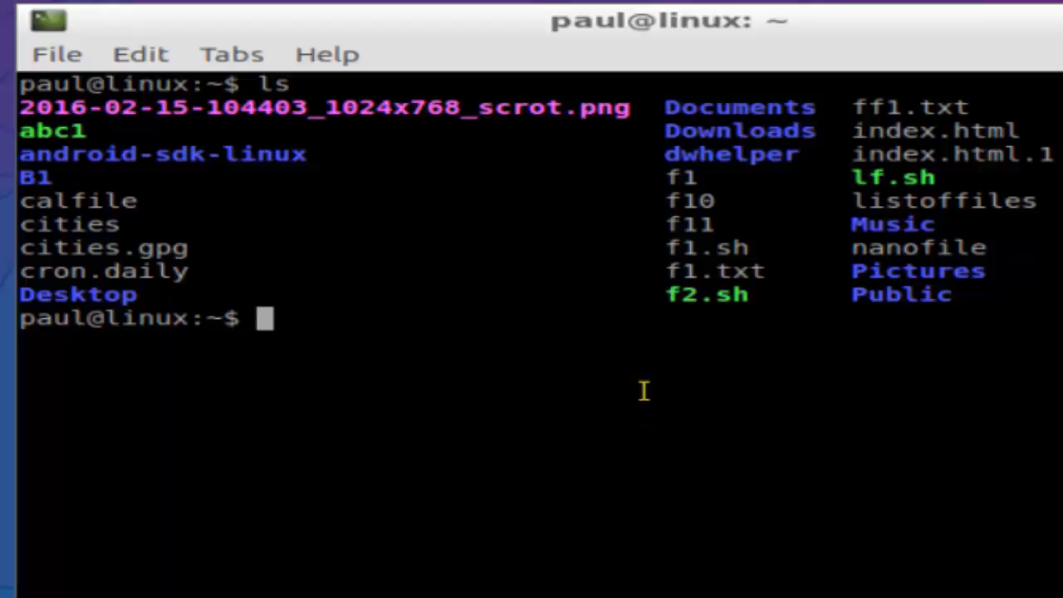
Step: Run mv f1.txt z1.txt to rename the file to z1.txt
type("mv")
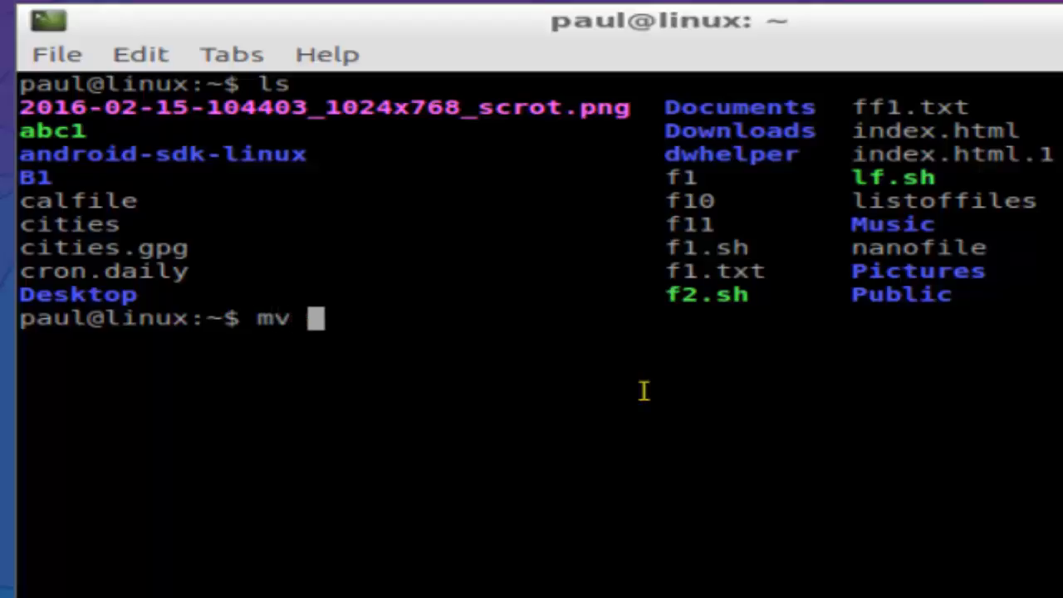
type("f1")
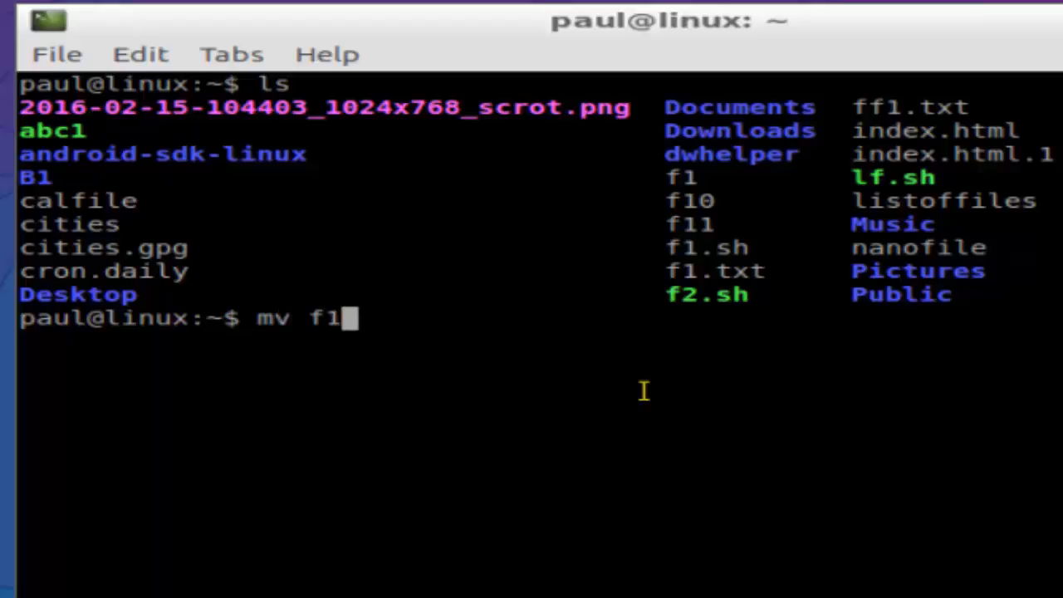
type(".txt")
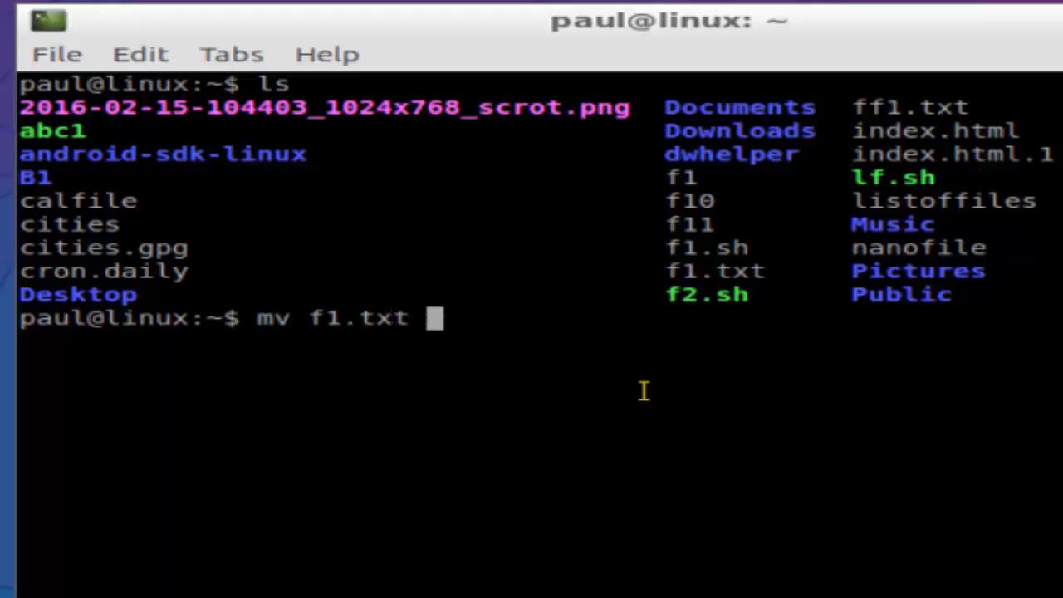
type("z1.")
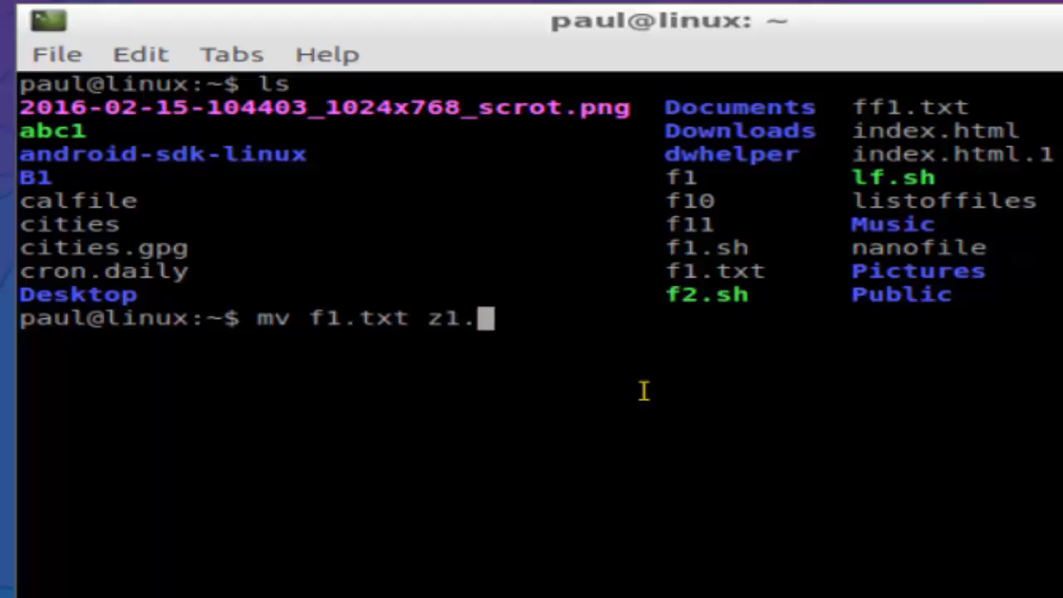
type("tx")
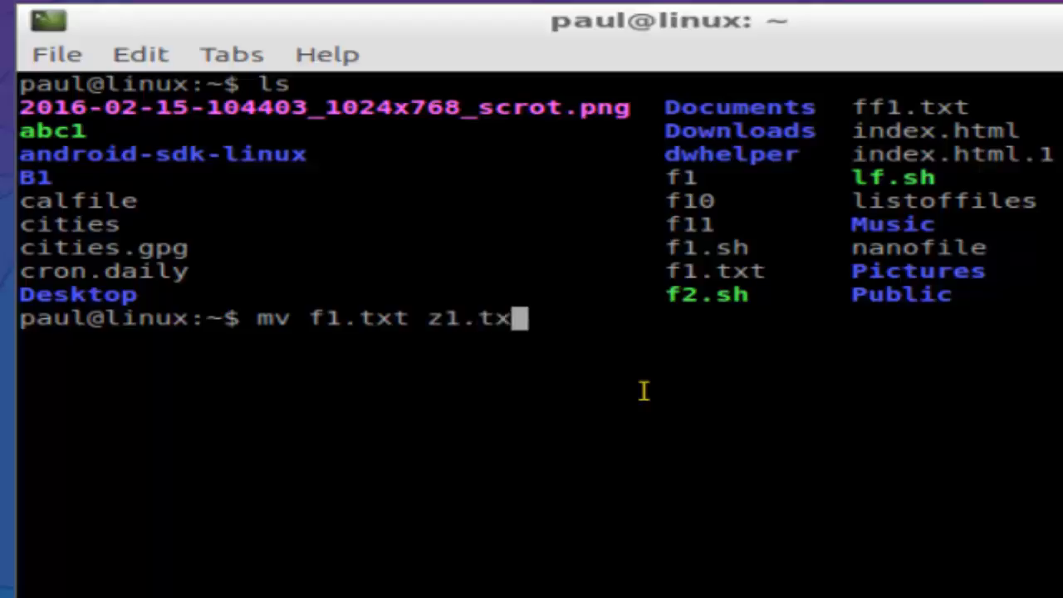
key("Return")
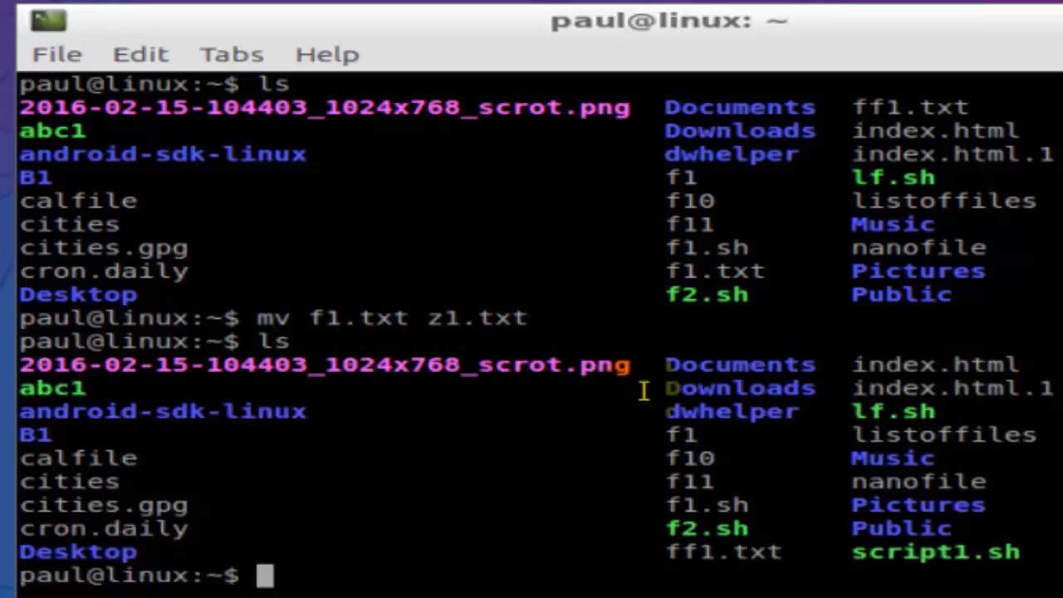
mouse_move(651, 519)
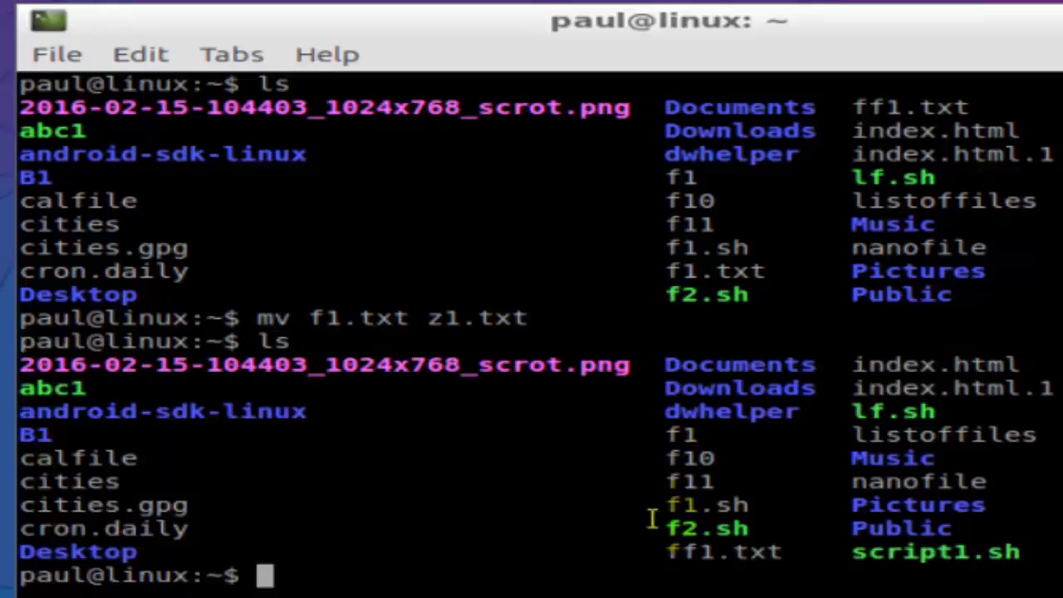